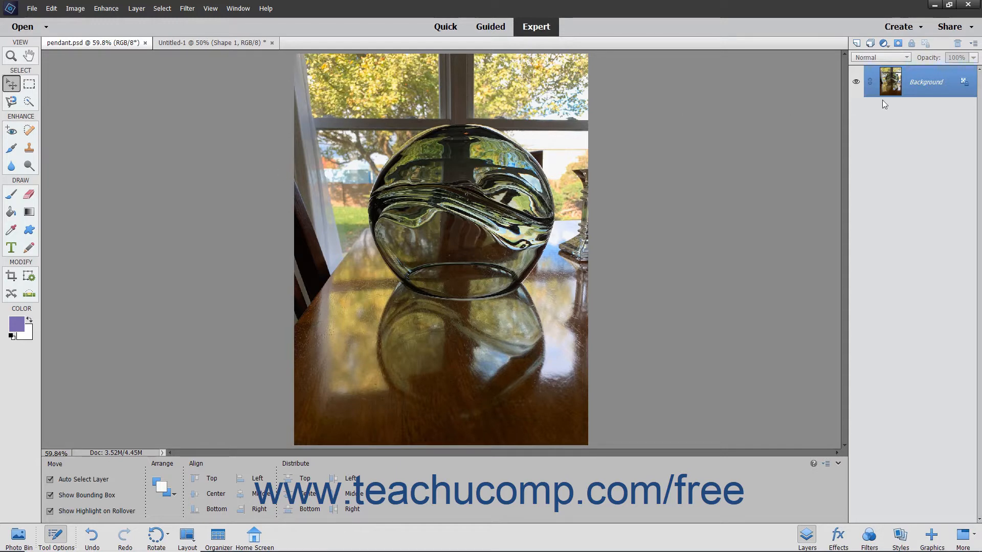
{"action": "mouse_move", "coordinate": [657, 155]}
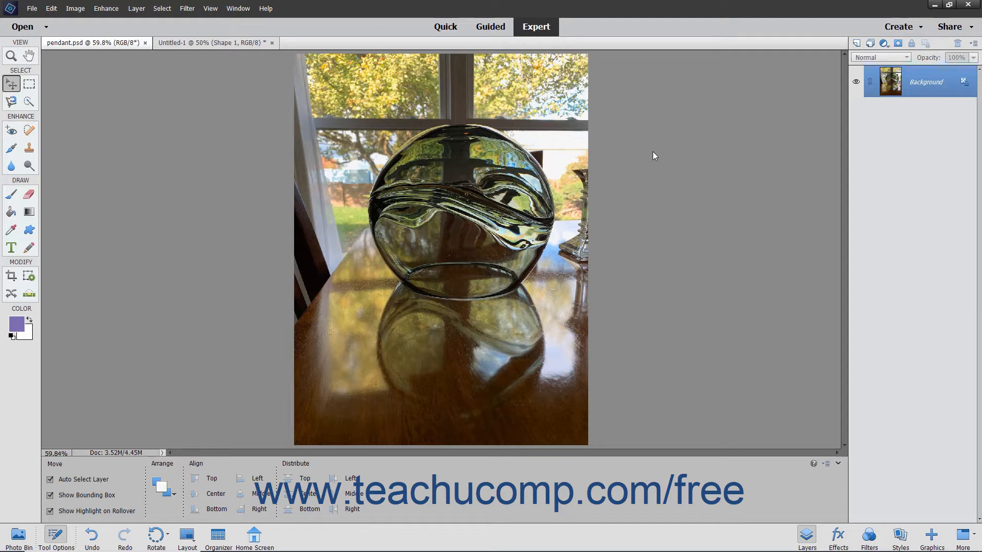
{"action": "mouse_move", "coordinate": [187, 131]}
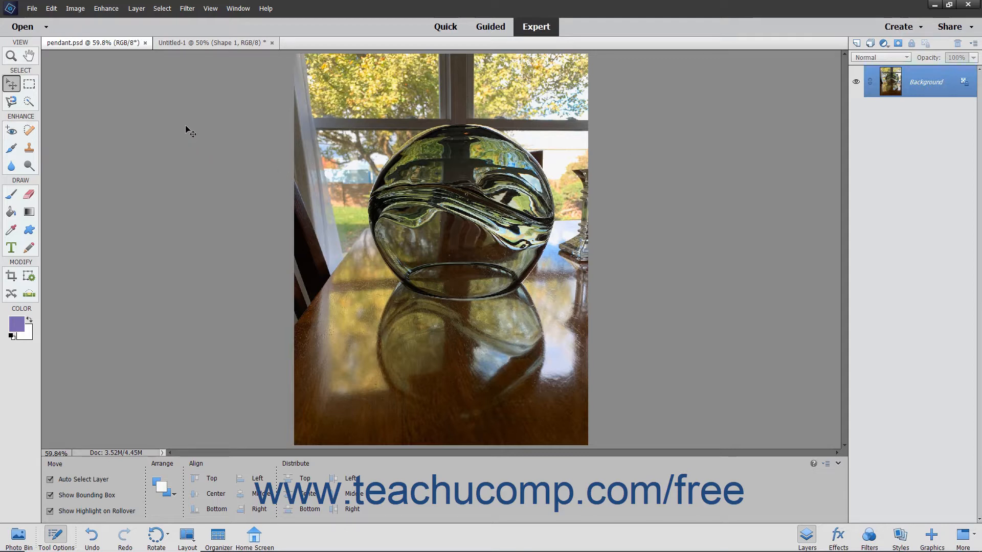
- Start a Perspective transform on the vase photo from the Image menu, converting its background to Layer 0
{"action": "left_click", "coordinate": [78, 9]}
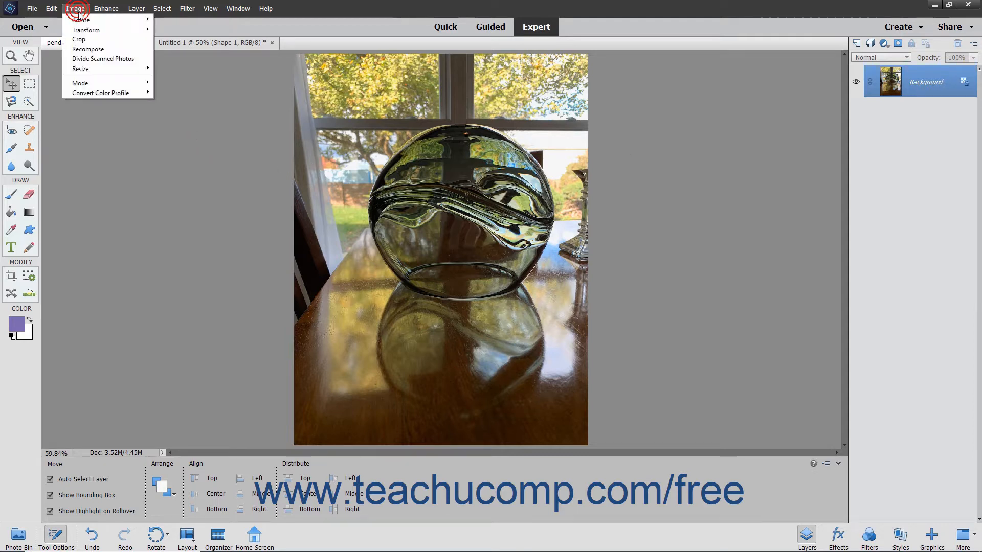
{"action": "mouse_move", "coordinate": [87, 32]}
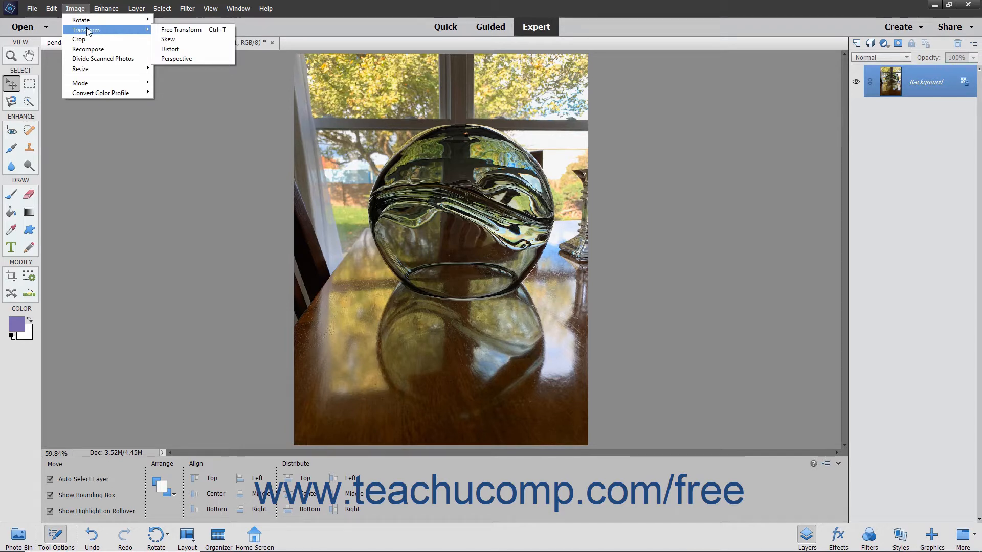
{"action": "mouse_move", "coordinate": [180, 31]}
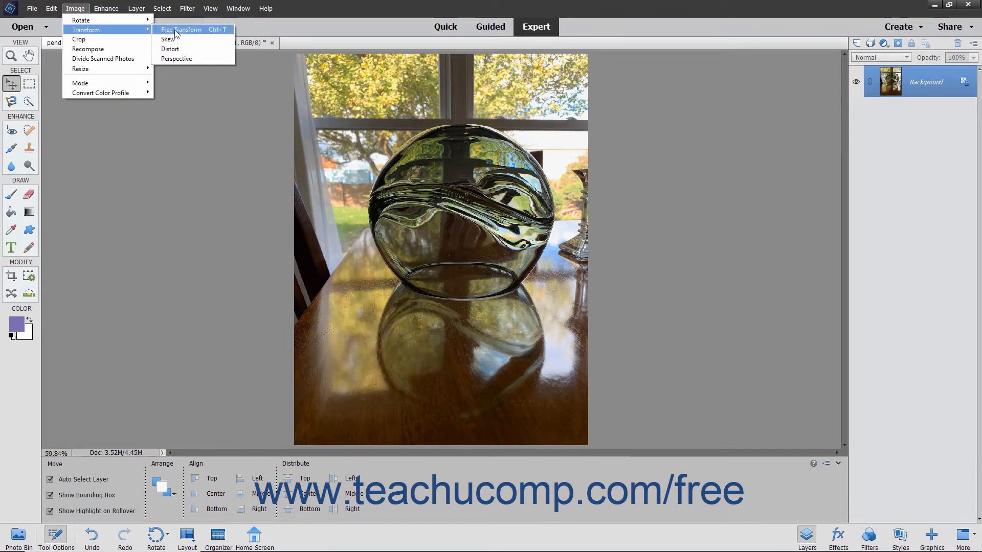
{"action": "mouse_move", "coordinate": [174, 38]}
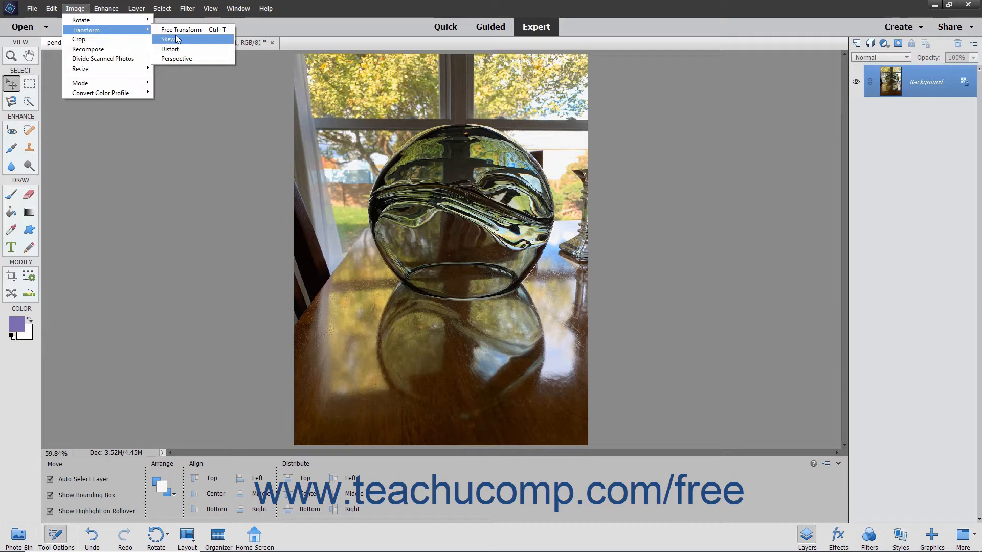
{"action": "mouse_move", "coordinate": [176, 49]}
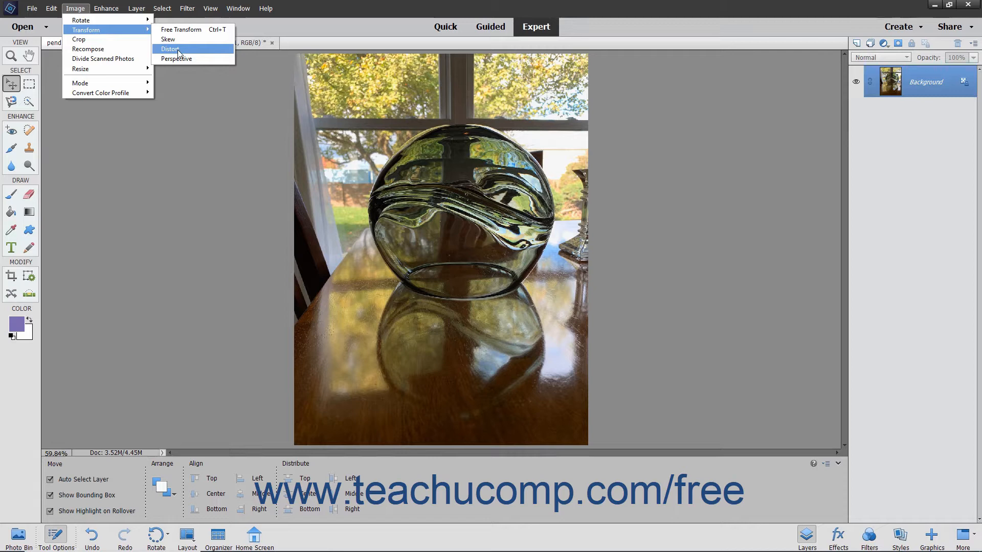
{"action": "mouse_move", "coordinate": [178, 58]}
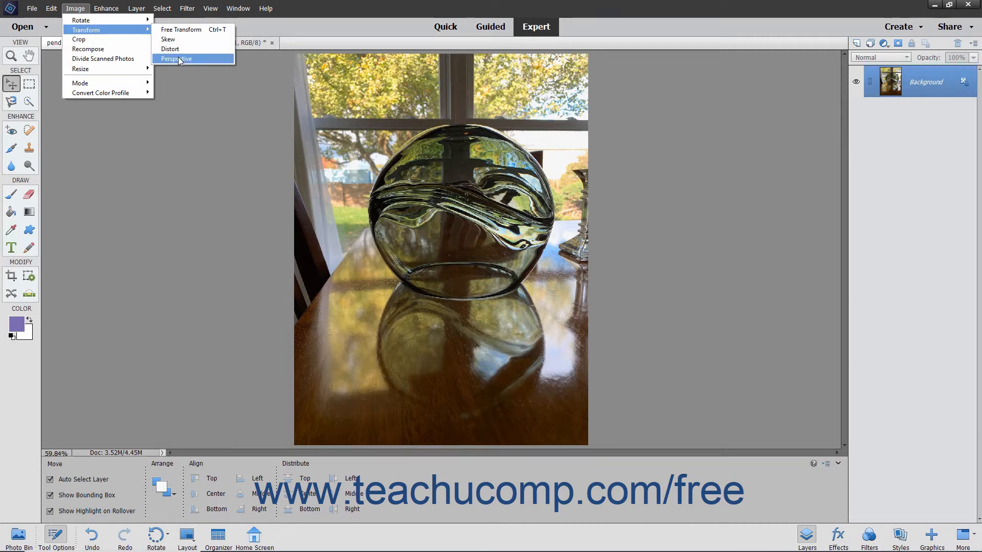
{"action": "left_click", "coordinate": [176, 59]}
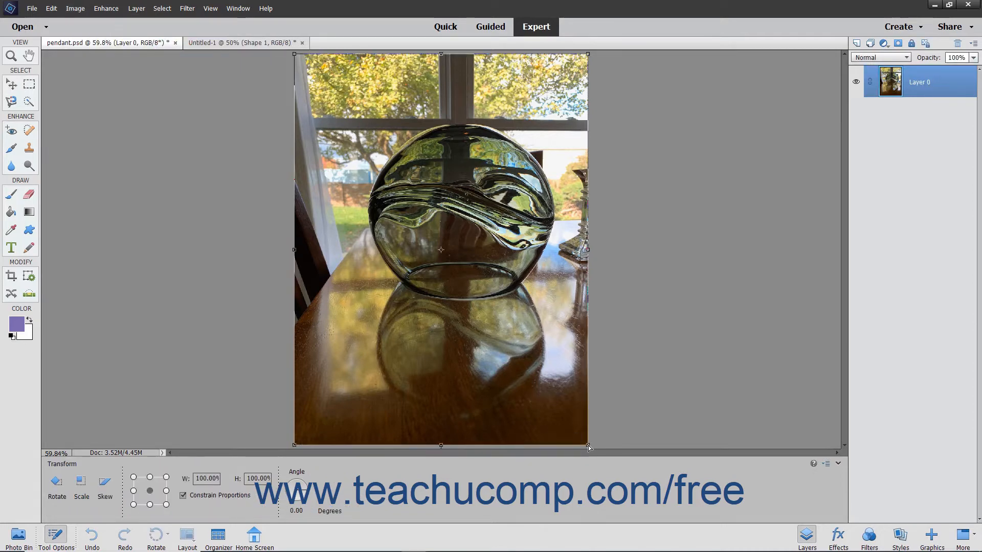
- Widen the vase photo's bottom edge in perspective, commit it, and bring the Untitled-1 sun document forward
{"action": "left_click_drag", "start_coordinate": [589, 447], "coordinate": [592, 450]}
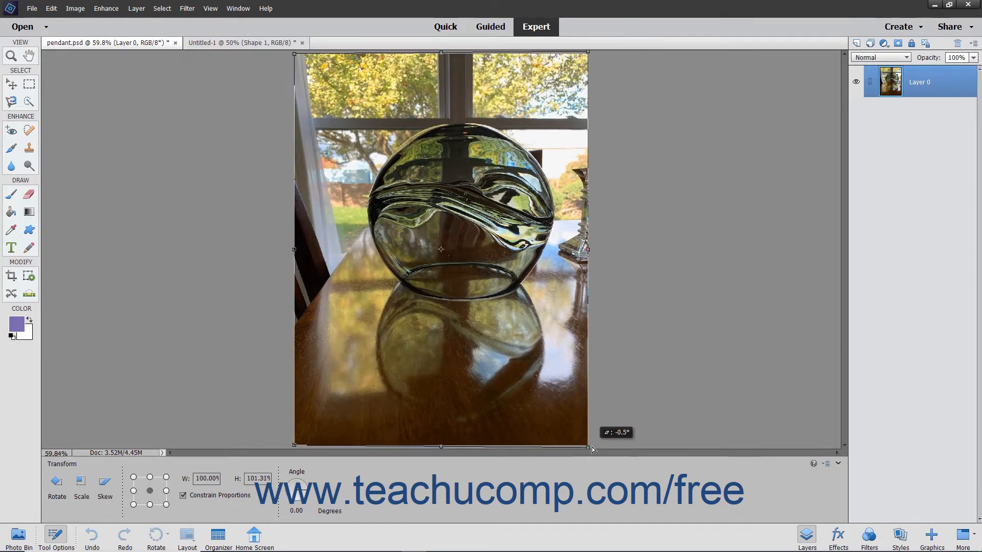
{"action": "left_click_drag", "start_coordinate": [592, 447], "coordinate": [598, 449]}
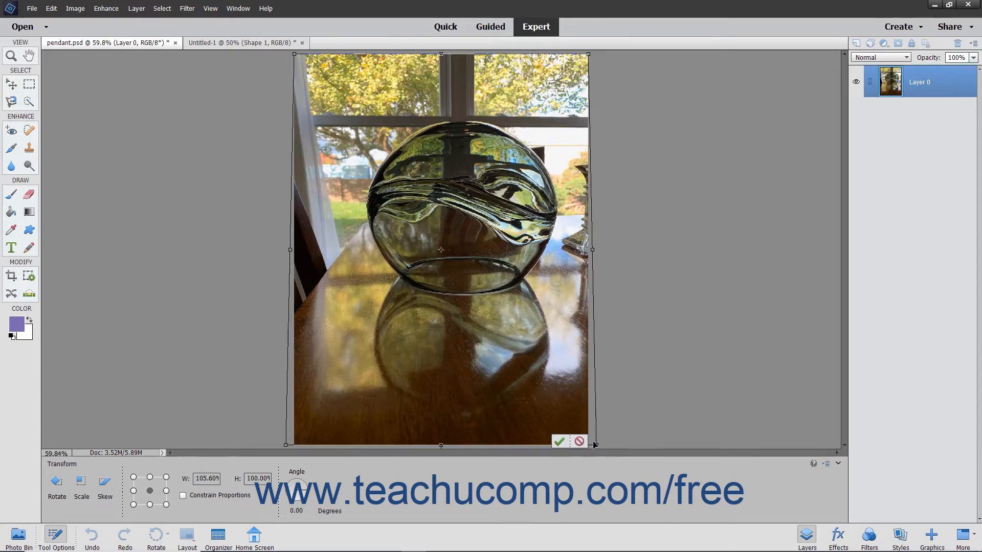
{"action": "left_click", "coordinate": [561, 442]}
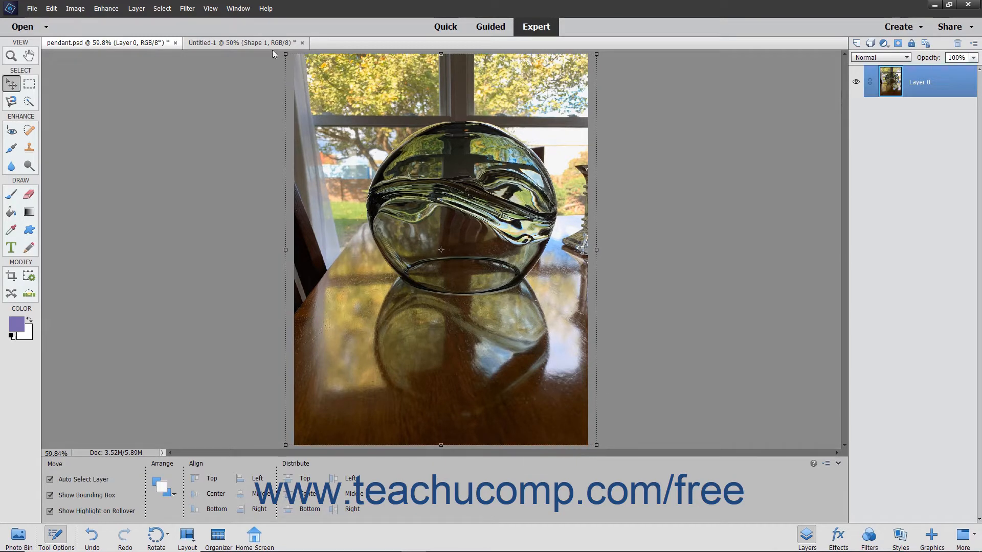
{"action": "left_click", "coordinate": [244, 43]}
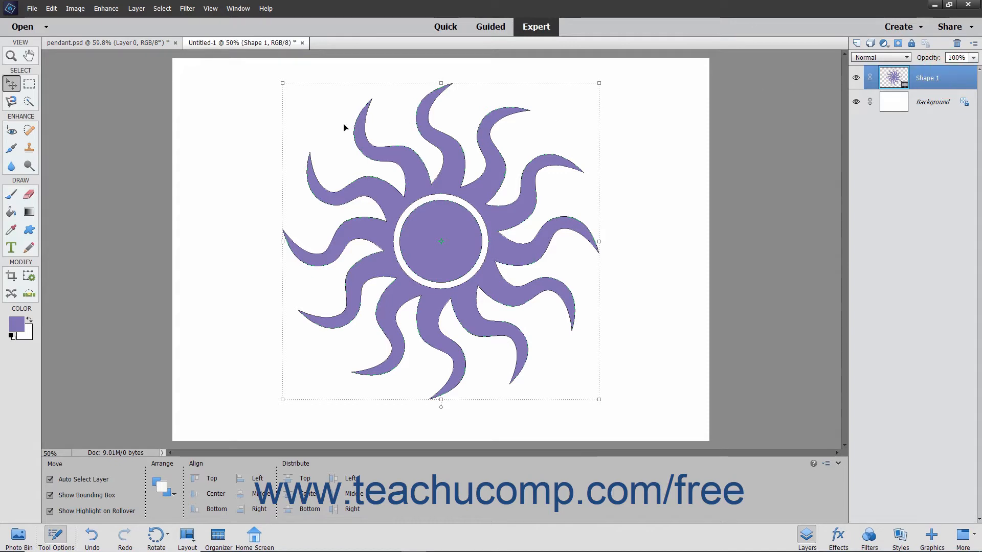
- Begin Free Transform Shape on the purple sun via Image > Transform Shape
{"action": "left_click", "coordinate": [74, 8]}
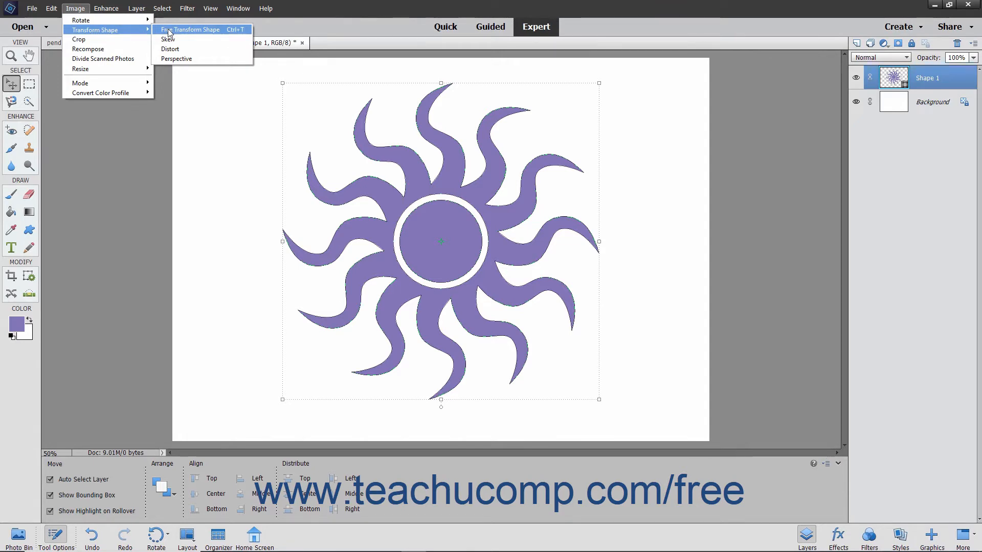
{"action": "left_click", "coordinate": [190, 29]}
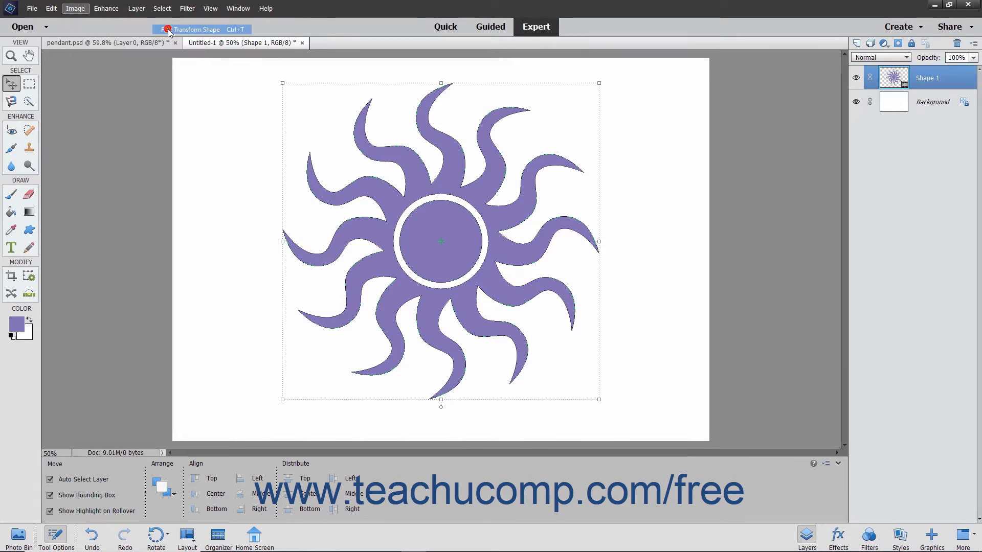
{"action": "left_click", "coordinate": [192, 29]}
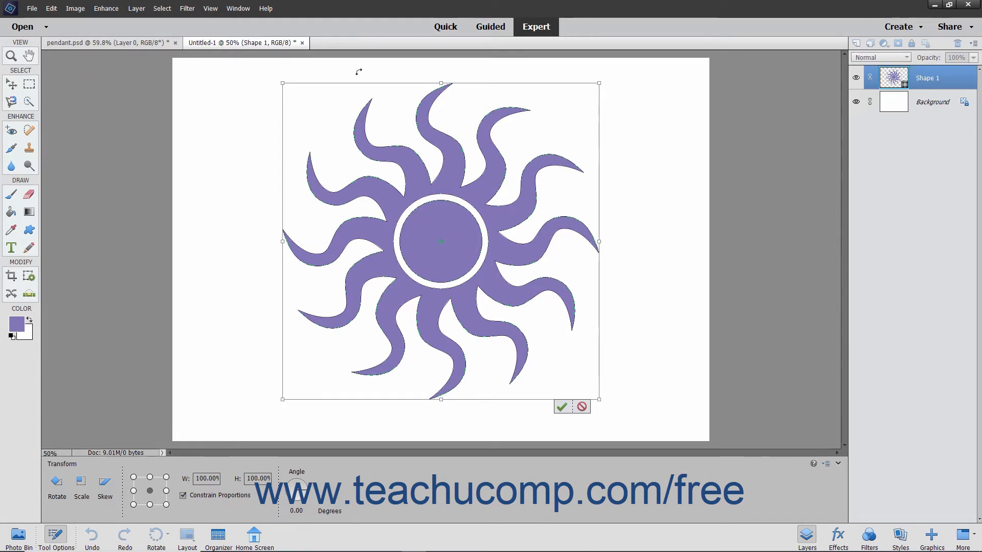
{"action": "mouse_move", "coordinate": [426, 238]}
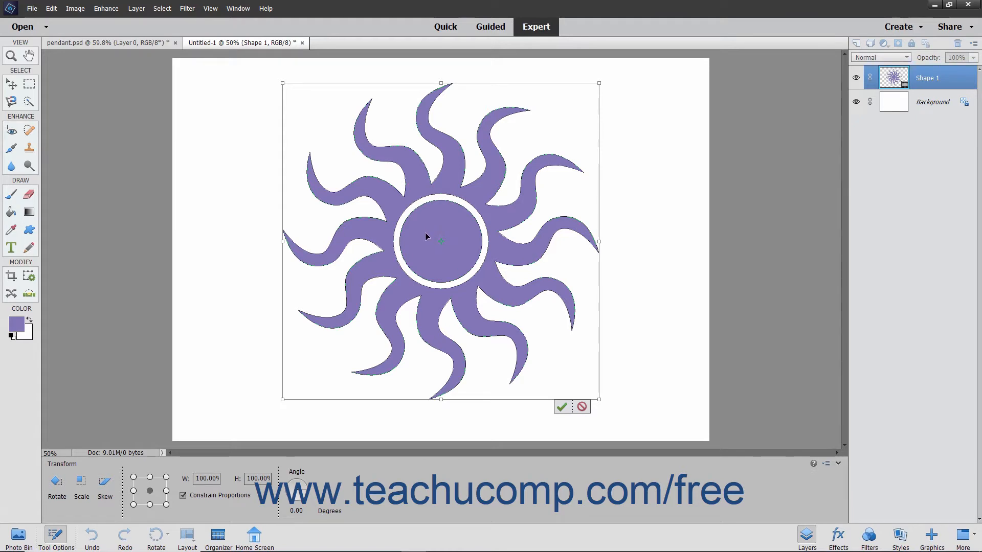
{"action": "mouse_move", "coordinate": [446, 252]}
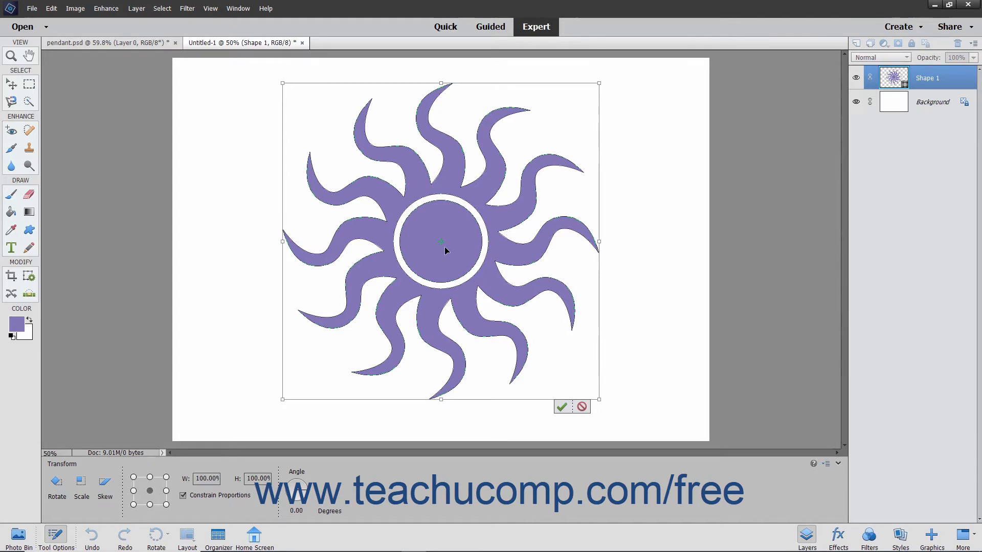
{"action": "mouse_move", "coordinate": [428, 268]}
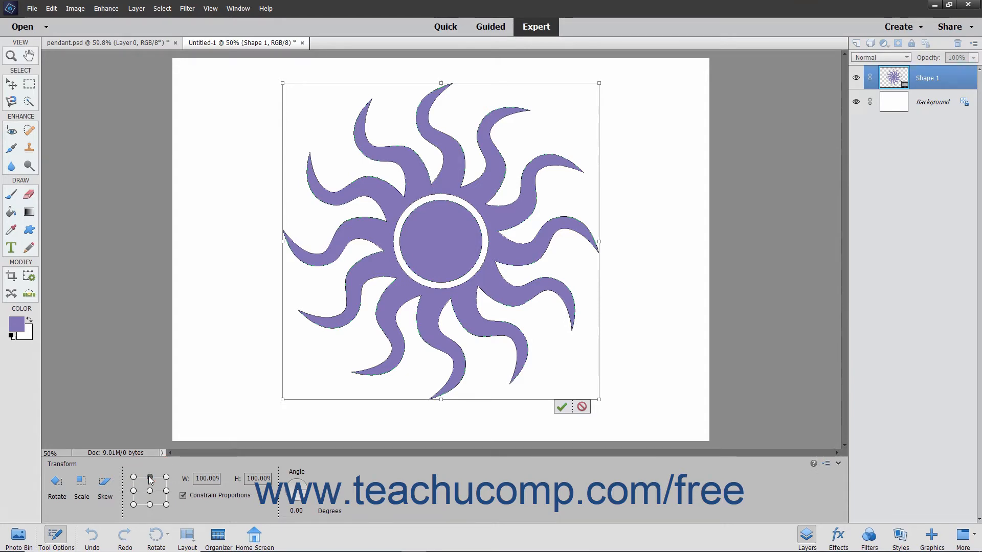
- Set the transform pivot to top centre and enter the rotation angle field, still at 0 degrees
{"action": "left_click", "coordinate": [149, 490]}
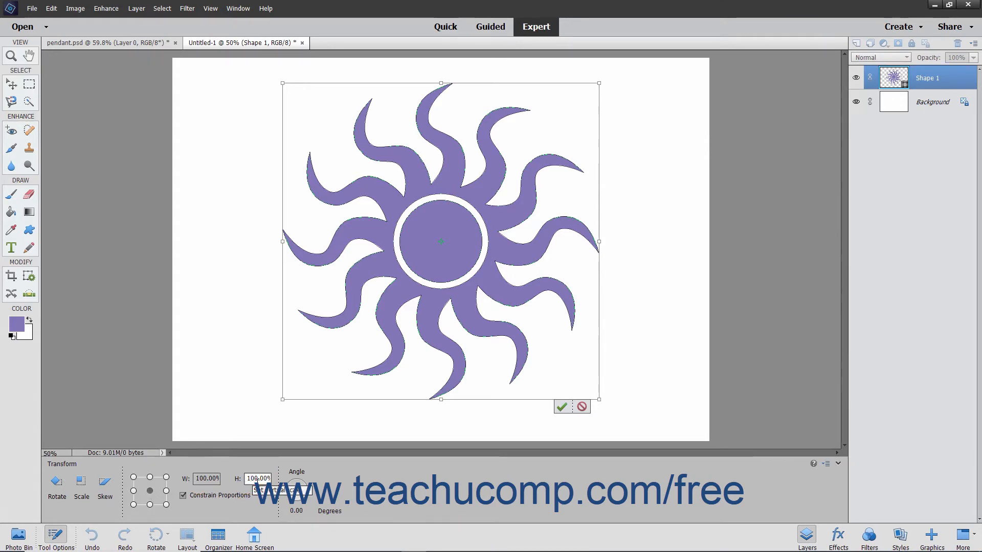
{"action": "mouse_move", "coordinate": [205, 495]}
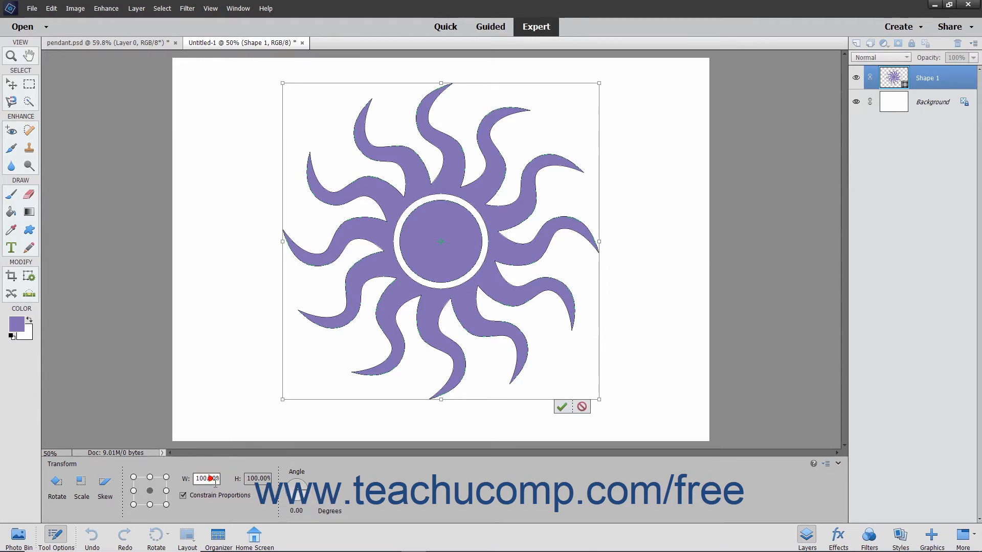
{"action": "mouse_move", "coordinate": [207, 478]}
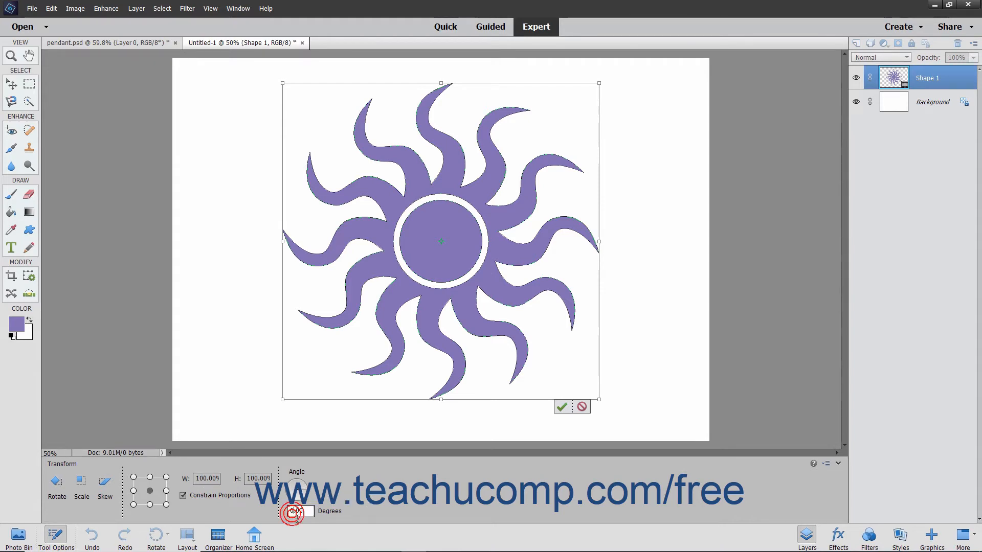
{"action": "left_click", "coordinate": [296, 511]}
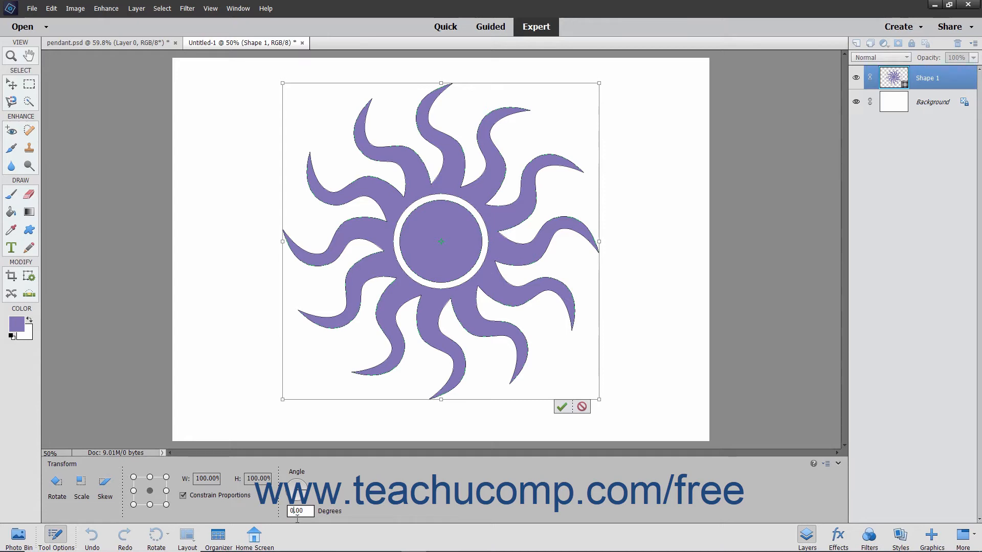
{"action": "mouse_move", "coordinate": [607, 385]}
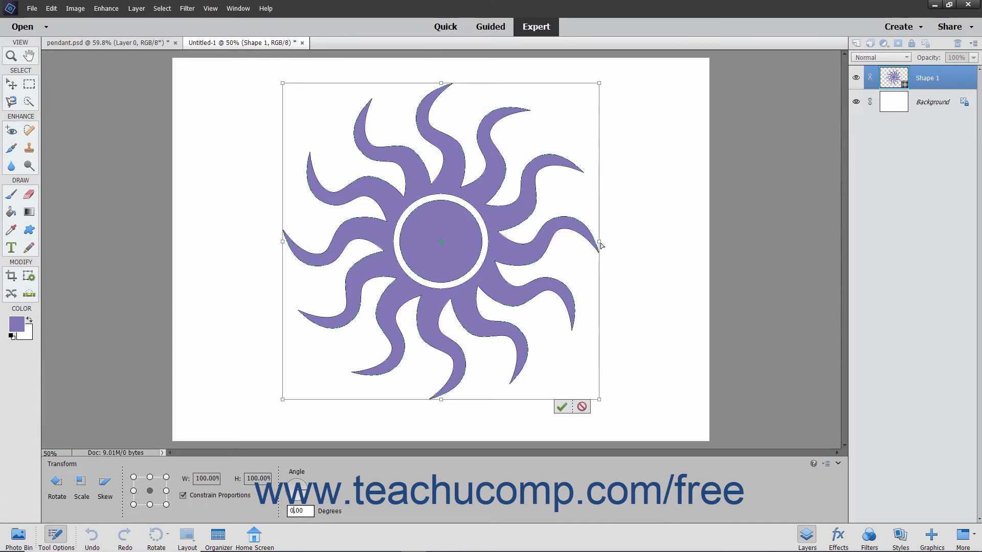
- Stretch the sun wider to about 113% and slant its right side upward using the right handles
{"action": "left_click_drag", "start_coordinate": [599, 243], "coordinate": [654, 208]}
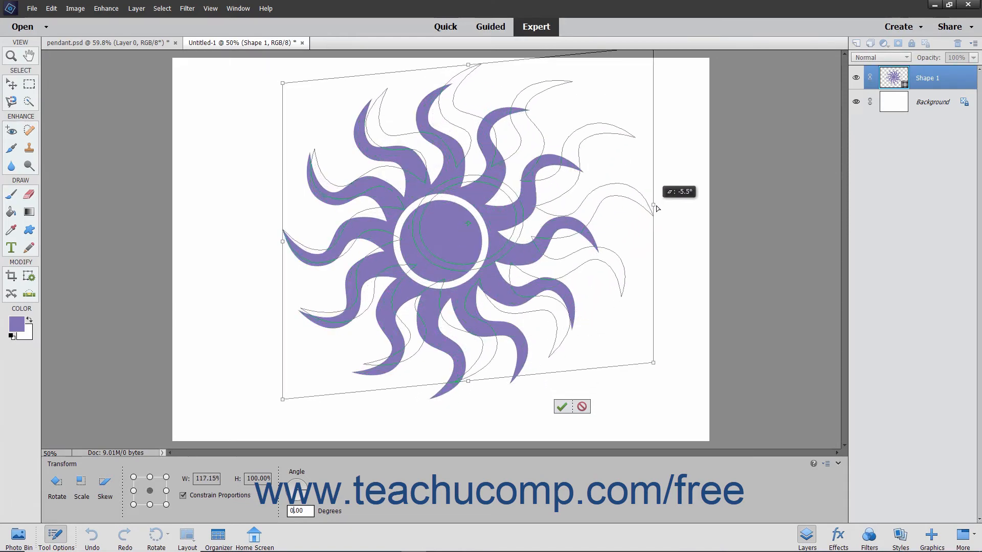
{"action": "left_click_drag", "start_coordinate": [655, 206], "coordinate": [561, 243]}
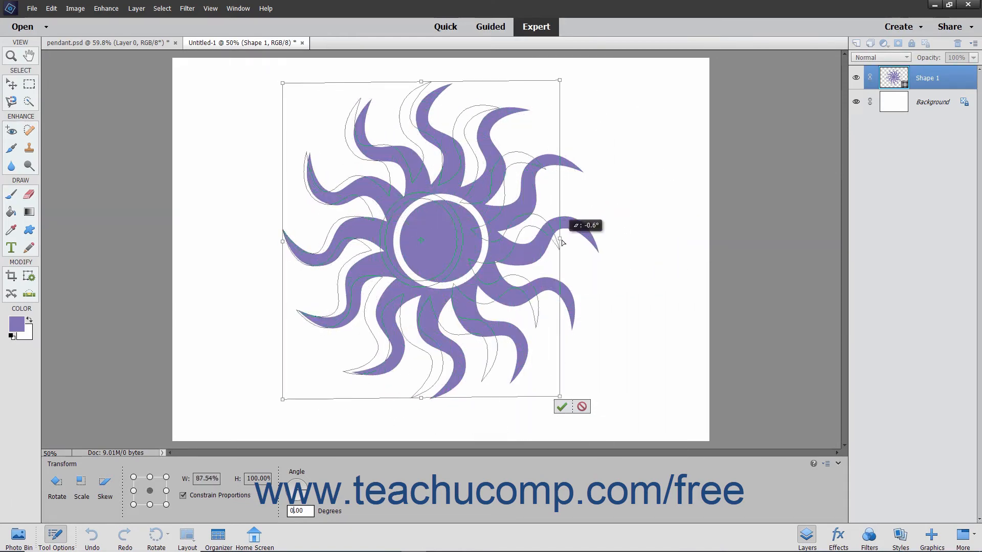
{"action": "left_click_drag", "start_coordinate": [561, 241], "coordinate": [645, 227]}
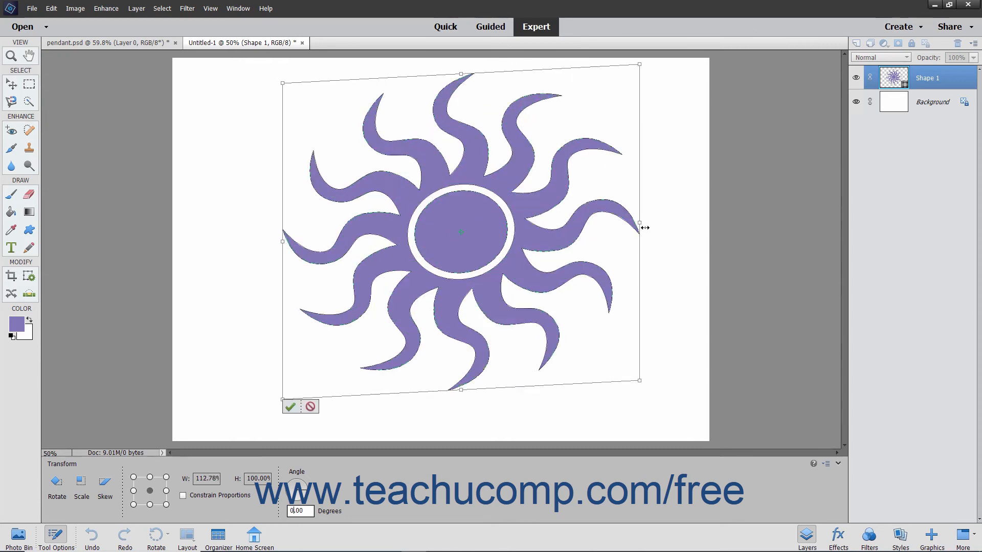
{"action": "mouse_move", "coordinate": [641, 225]}
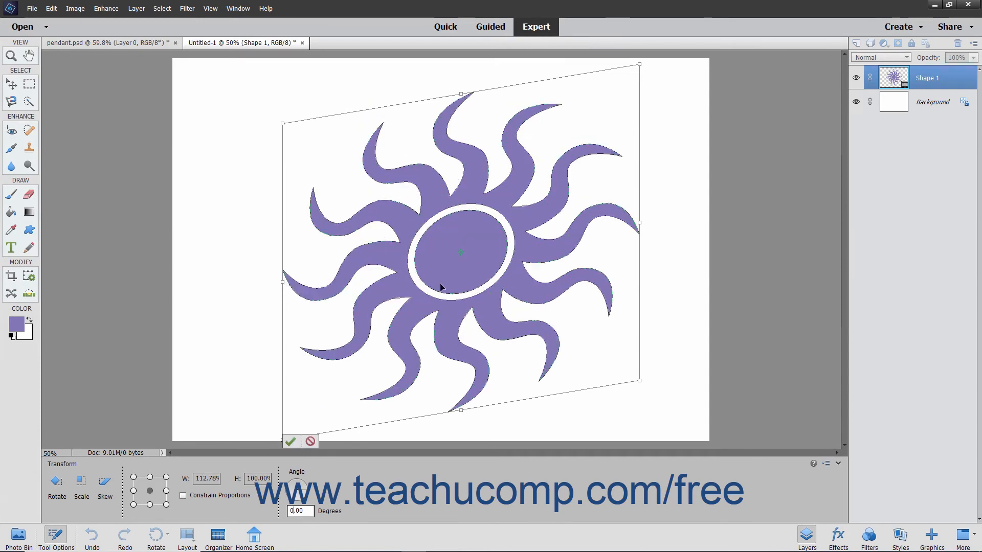
{"action": "mouse_move", "coordinate": [182, 402]}
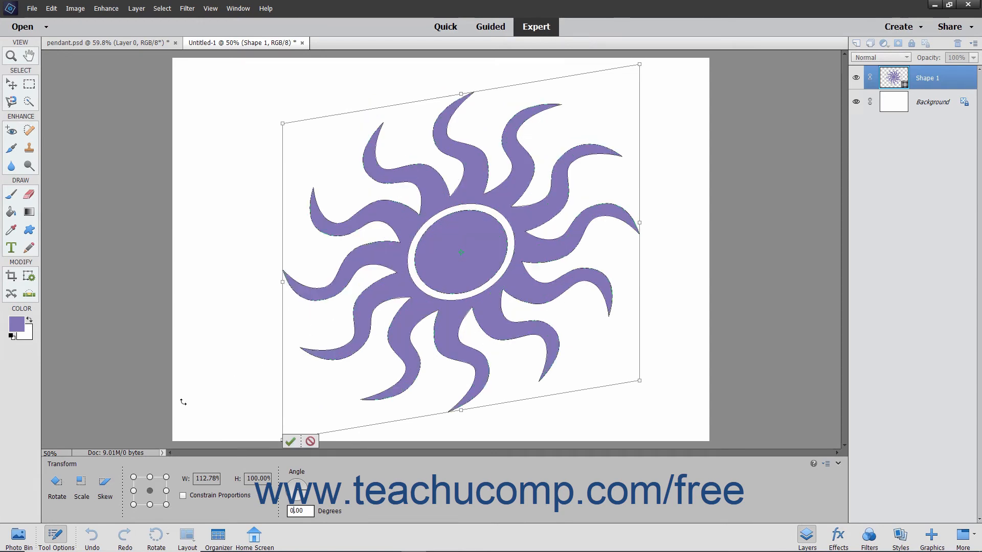
- Skew the sun's left side up to level it, flaring it to about 141% width, and commit
{"action": "left_click", "coordinate": [105, 481]}
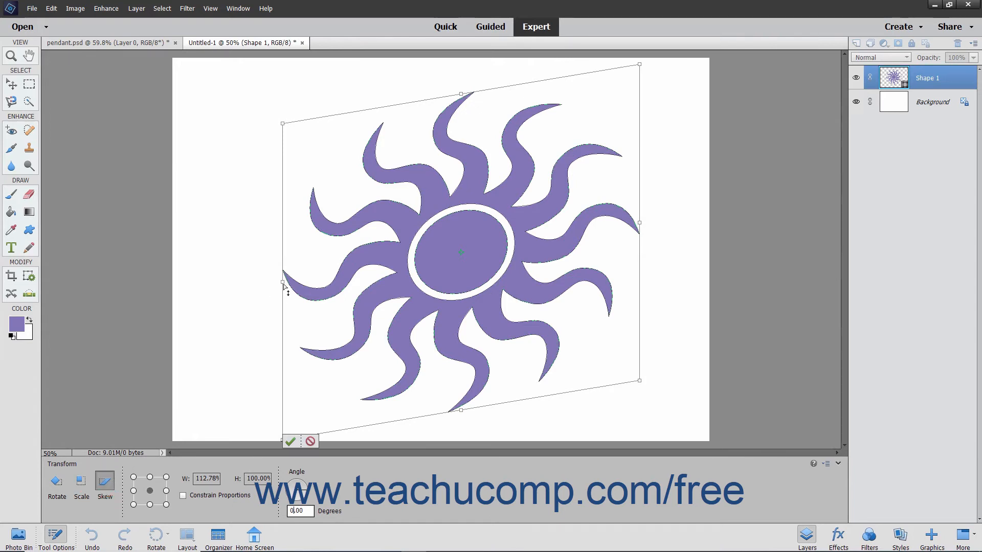
{"action": "left_click_drag", "start_coordinate": [284, 282], "coordinate": [286, 239]}
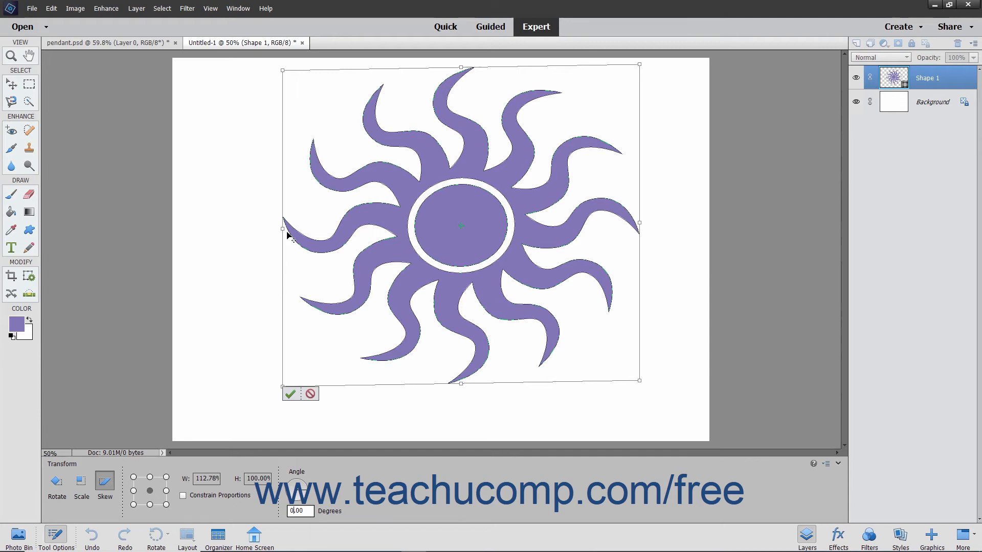
{"action": "mouse_move", "coordinate": [294, 364]}
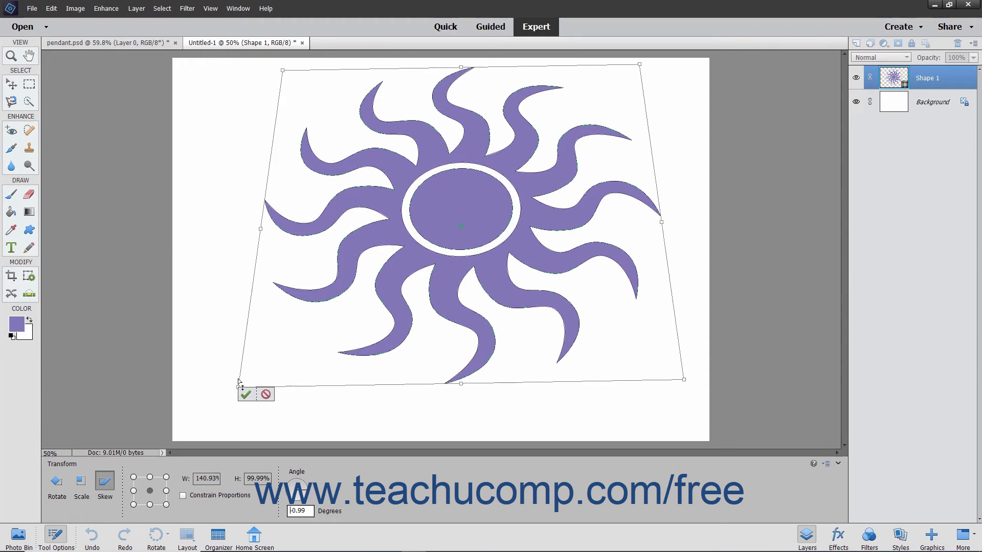
{"action": "left_click", "coordinate": [245, 395]}
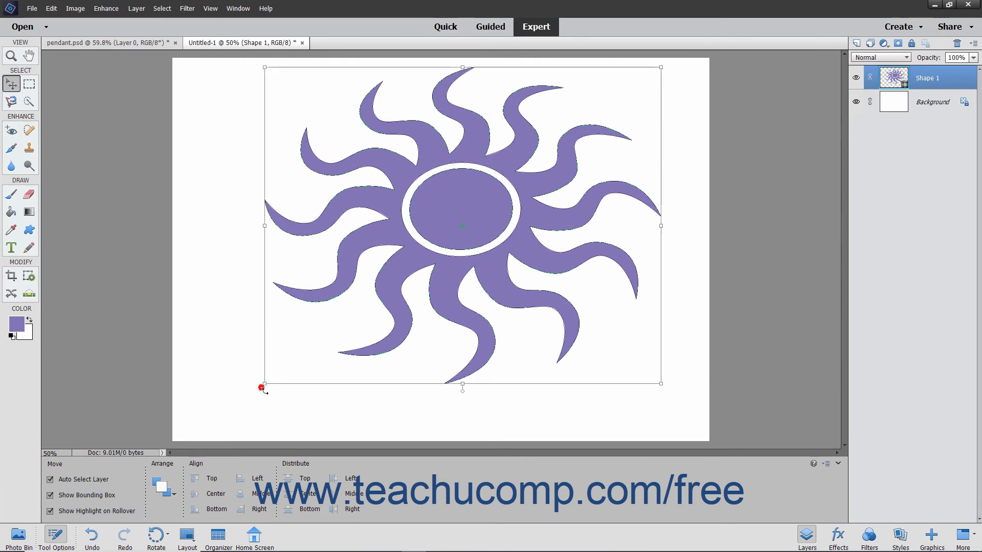
- Rotate the sun, settle it near -0.68 degrees, and commit the rotation
{"action": "left_click_drag", "start_coordinate": [263, 385], "coordinate": [243, 303]}
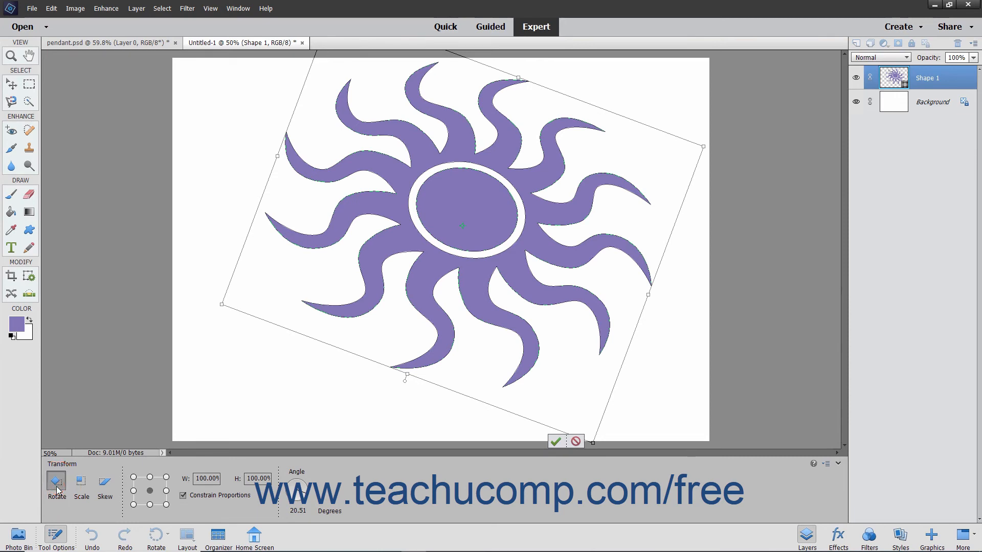
{"action": "mouse_move", "coordinate": [139, 389]}
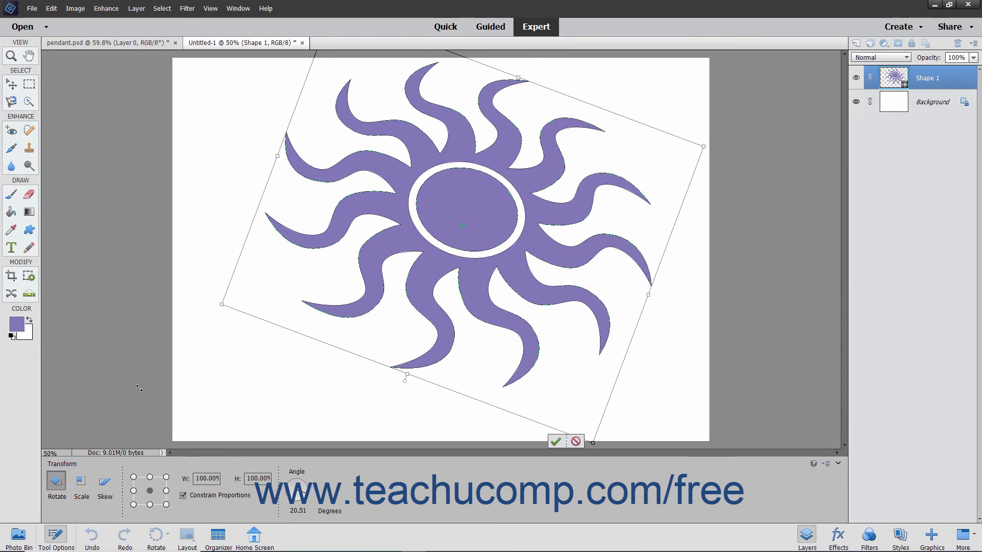
{"action": "mouse_move", "coordinate": [219, 314]}
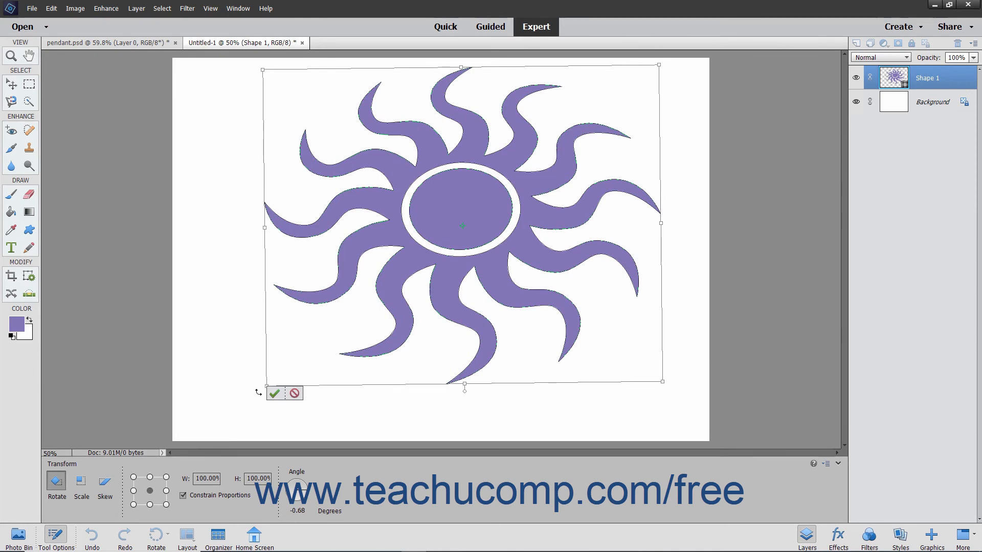
{"action": "left_click", "coordinate": [275, 392]}
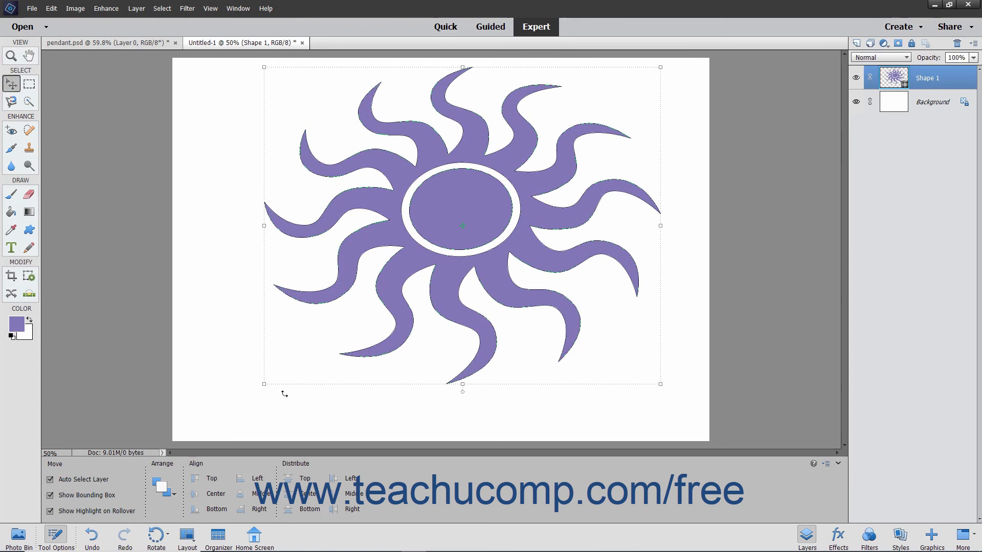
{"action": "mouse_move", "coordinate": [438, 238]}
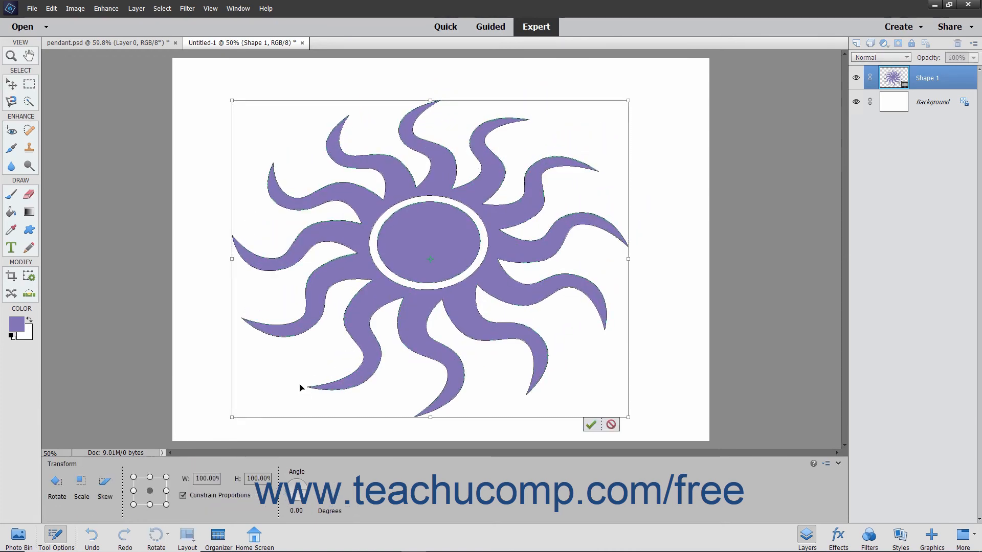
- Scale the sun proportionally from its top-right corner to about 105.57%
{"action": "left_click", "coordinate": [80, 482]}
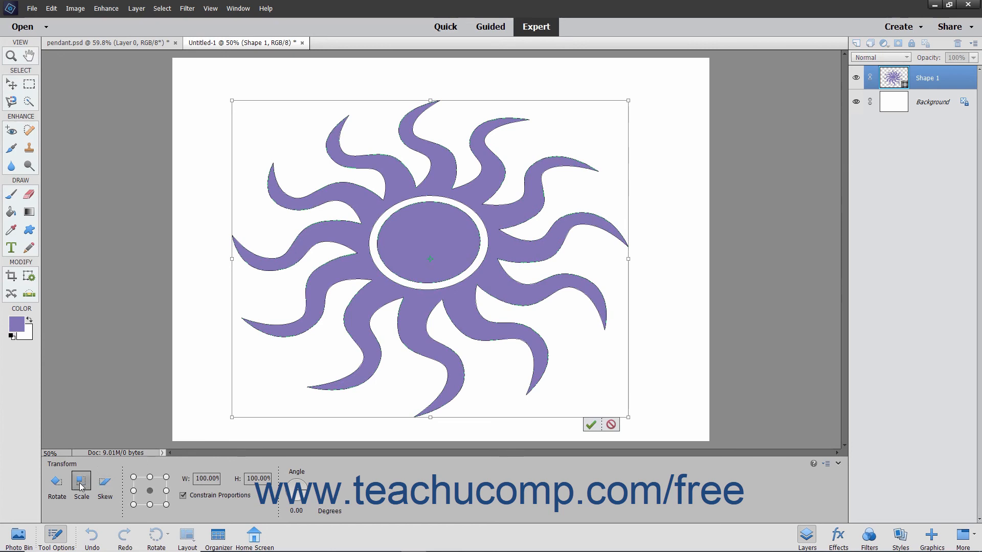
{"action": "left_click", "coordinate": [82, 482]}
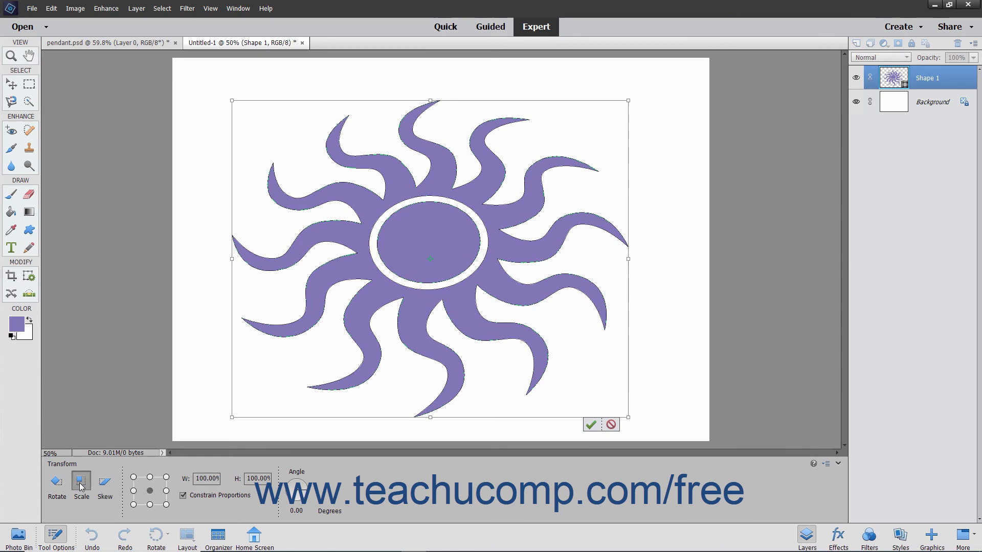
{"action": "mouse_move", "coordinate": [634, 112]}
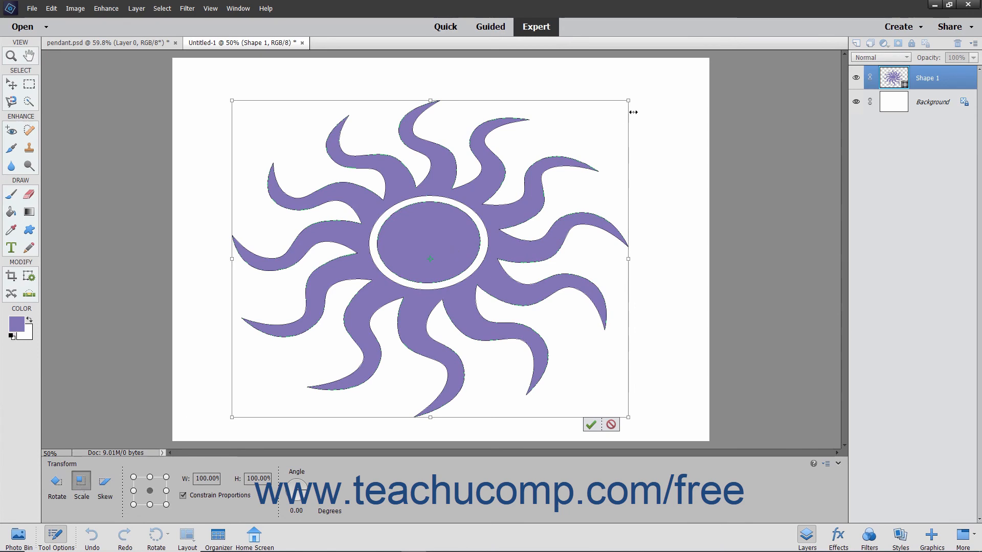
{"action": "mouse_move", "coordinate": [634, 106]}
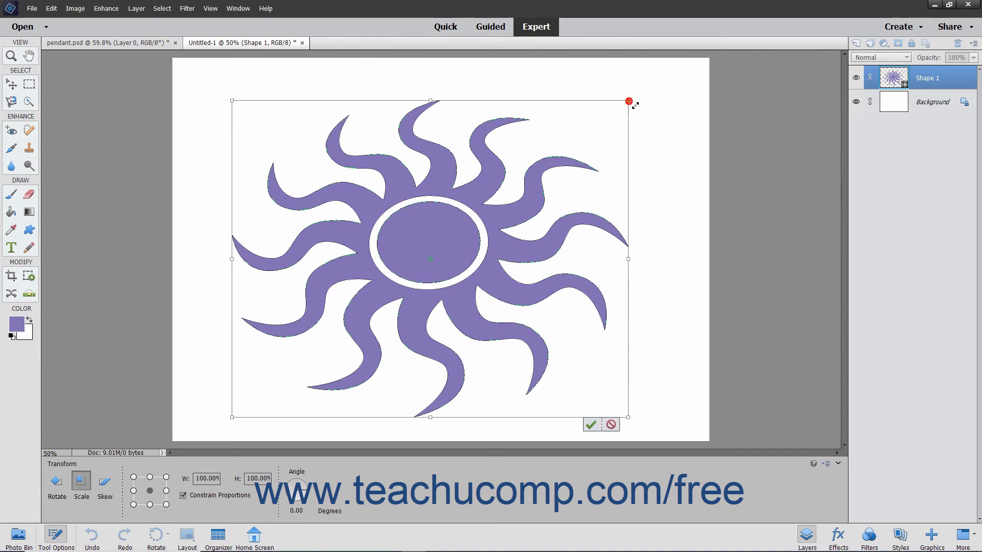
{"action": "left_click_drag", "start_coordinate": [628, 101], "coordinate": [650, 83]}
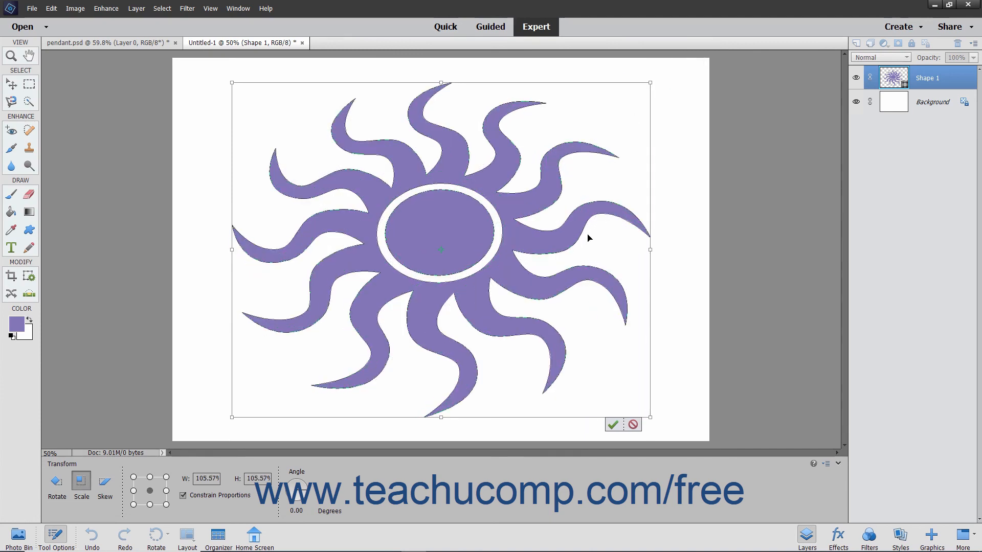
{"action": "mouse_move", "coordinate": [614, 426]}
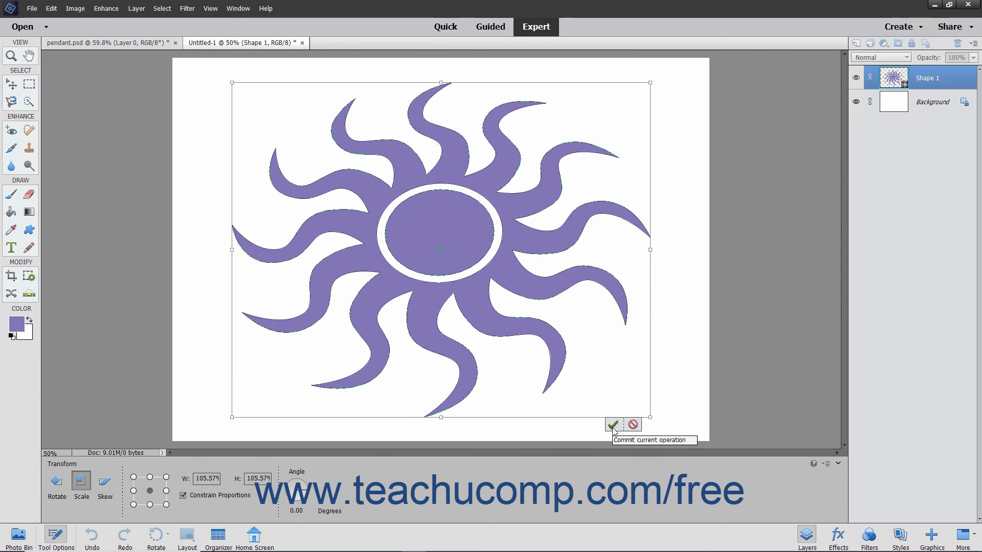
{"action": "mouse_move", "coordinate": [632, 427]}
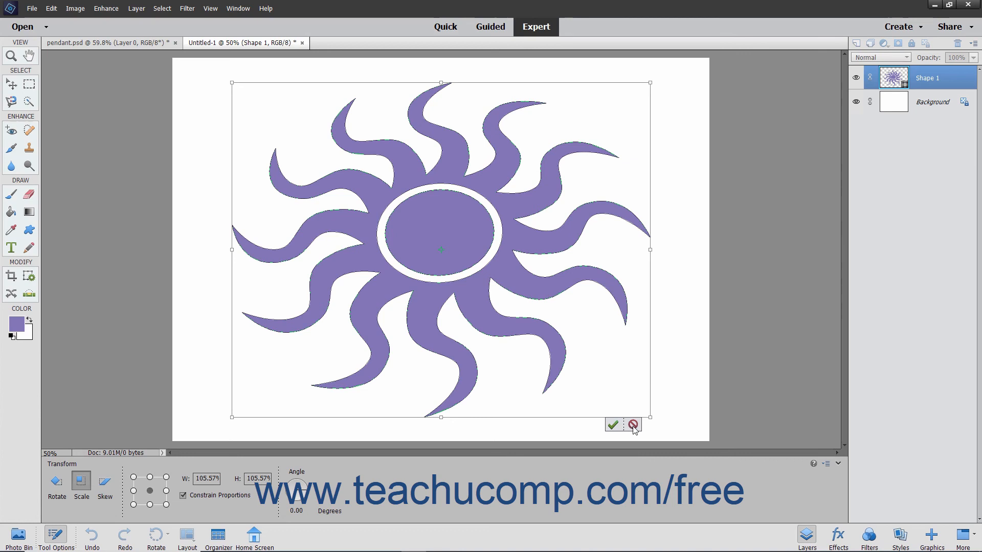
{"action": "mouse_move", "coordinate": [618, 435]}
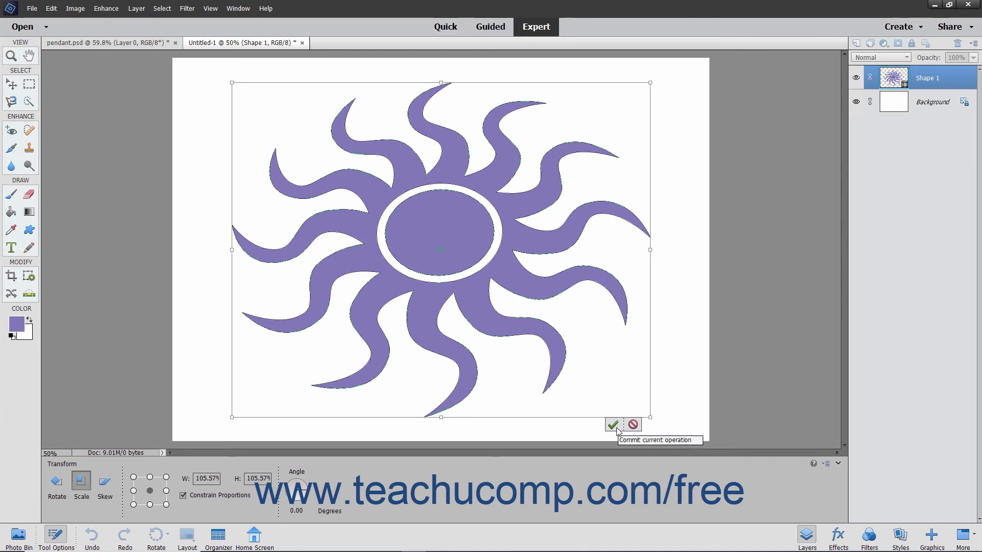